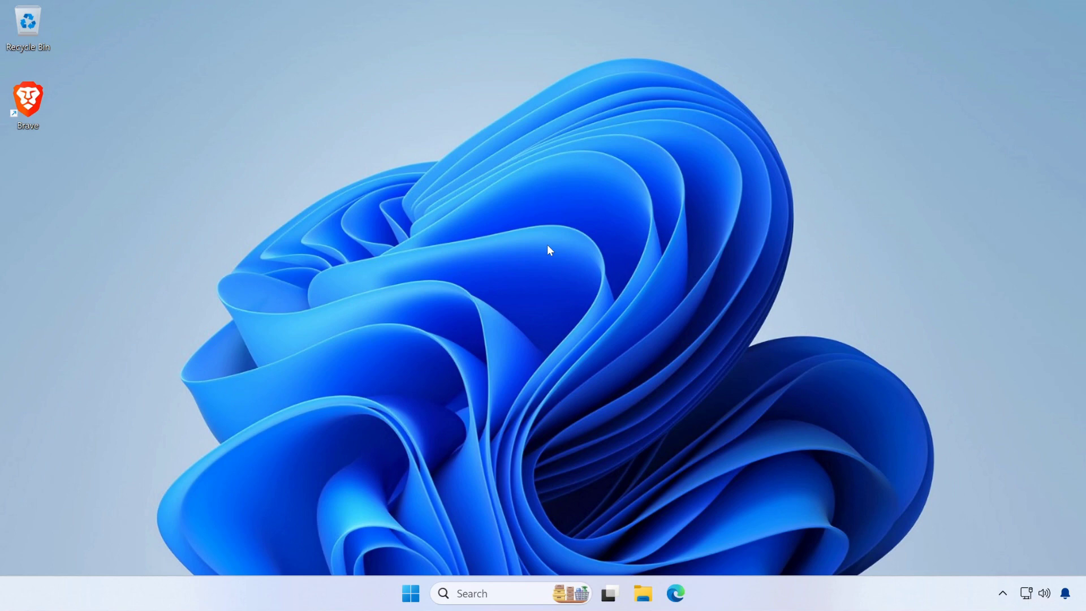
pyautogui.moveTo(520, 231)
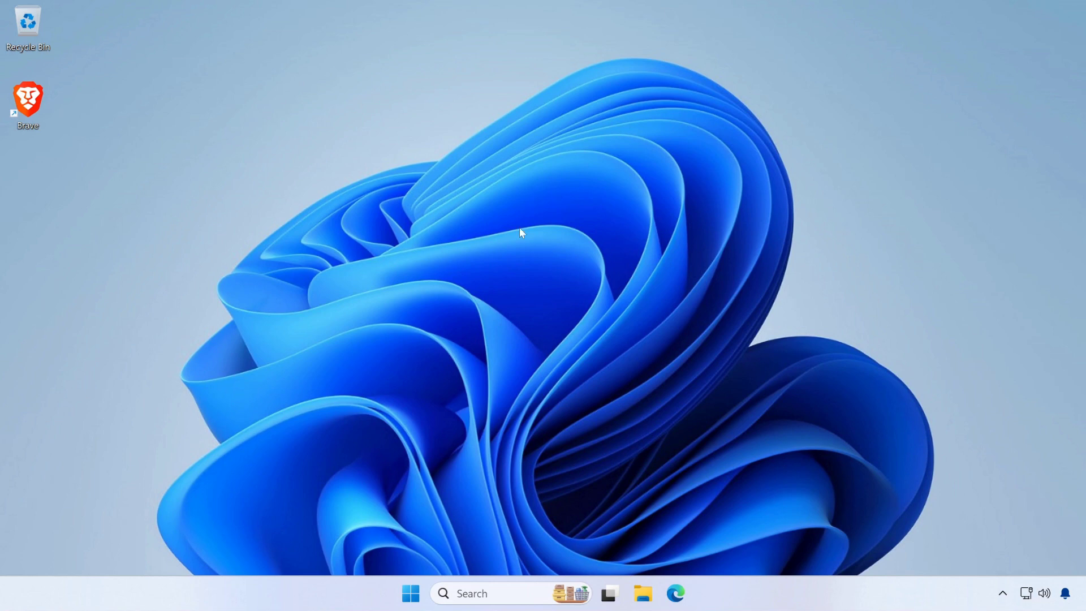
pyautogui.doubleClick(28, 99)
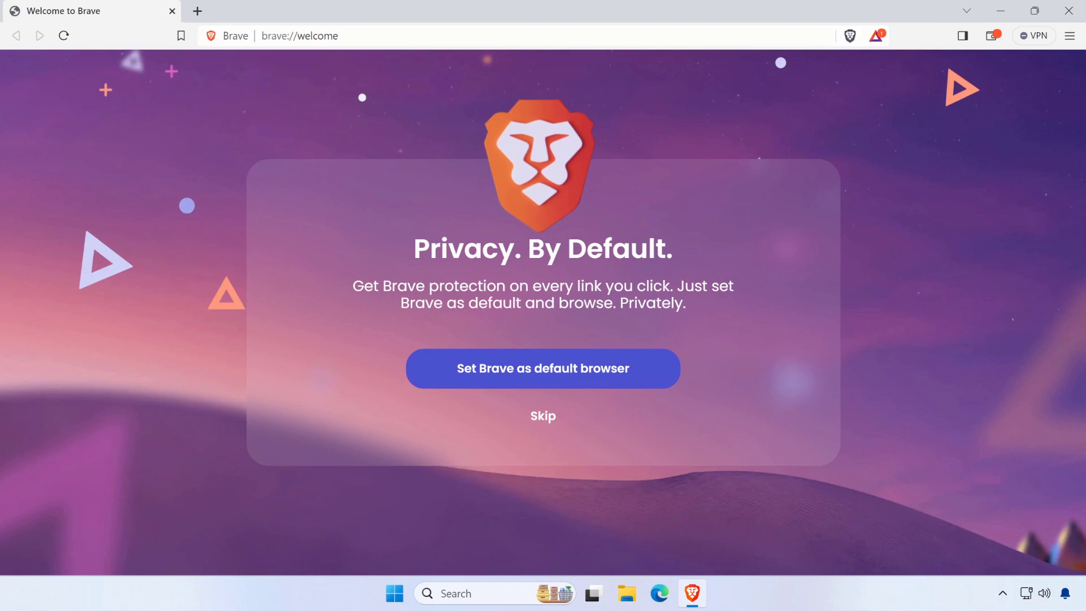
pyautogui.click(300, 35)
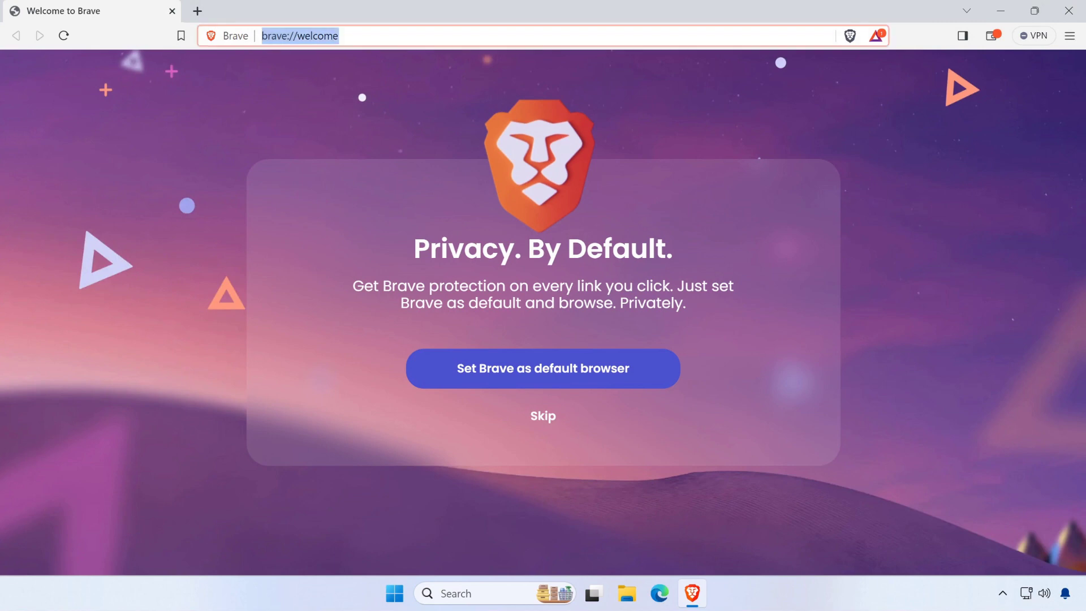
pyautogui.moveTo(437, 45)
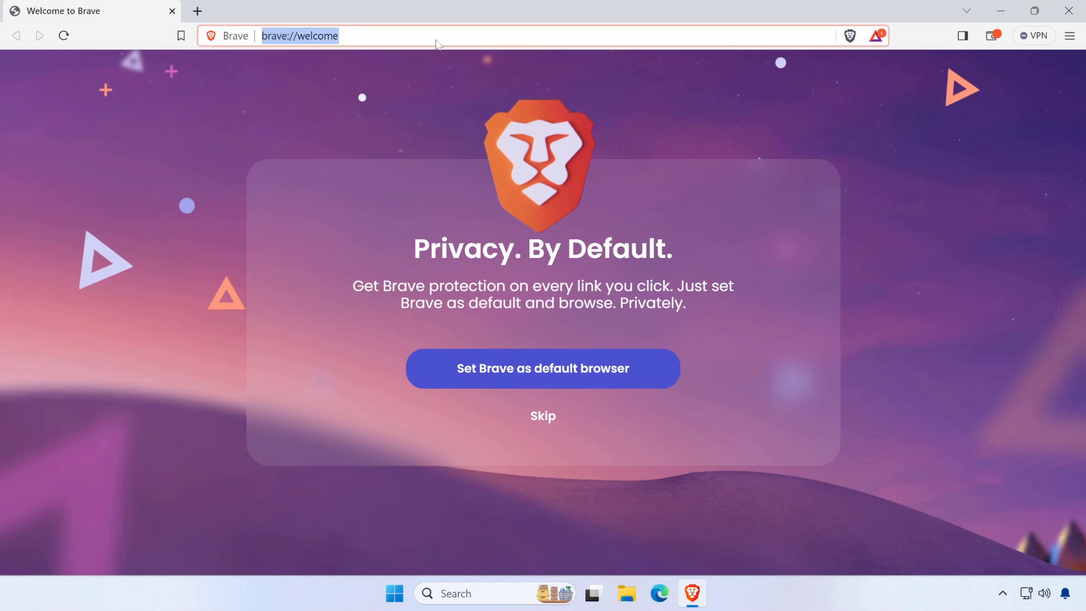
pyautogui.rightClick(436, 45)
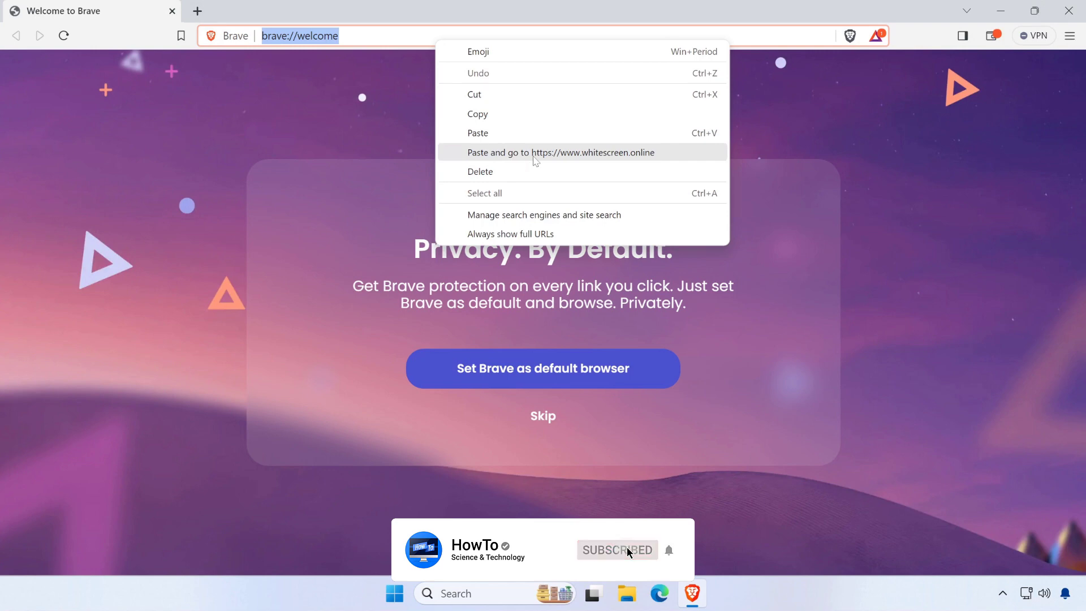
pyautogui.click(560, 152)
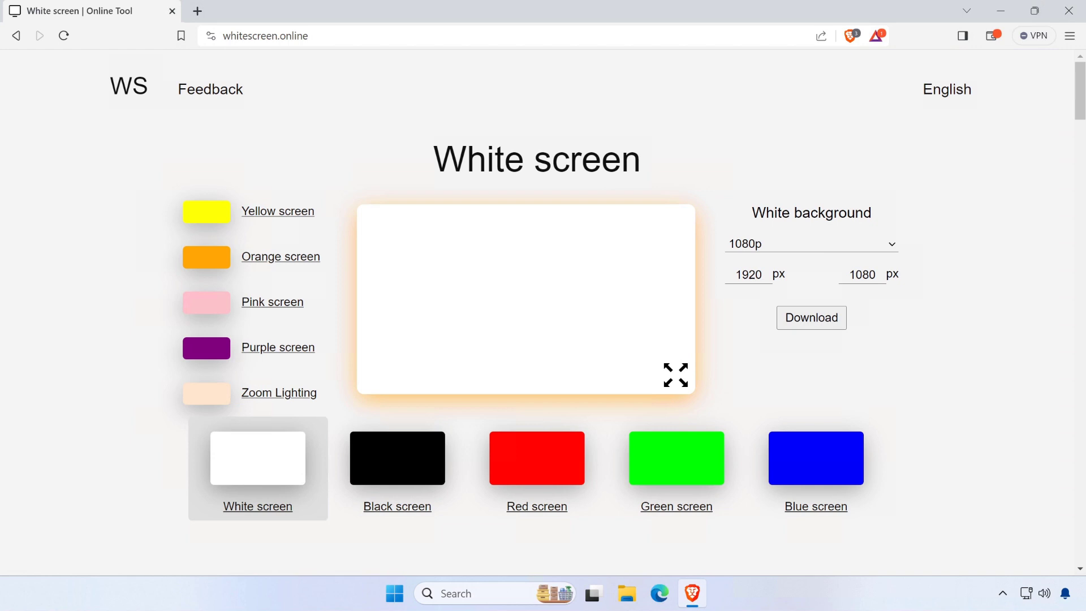
pyautogui.moveTo(221, 218)
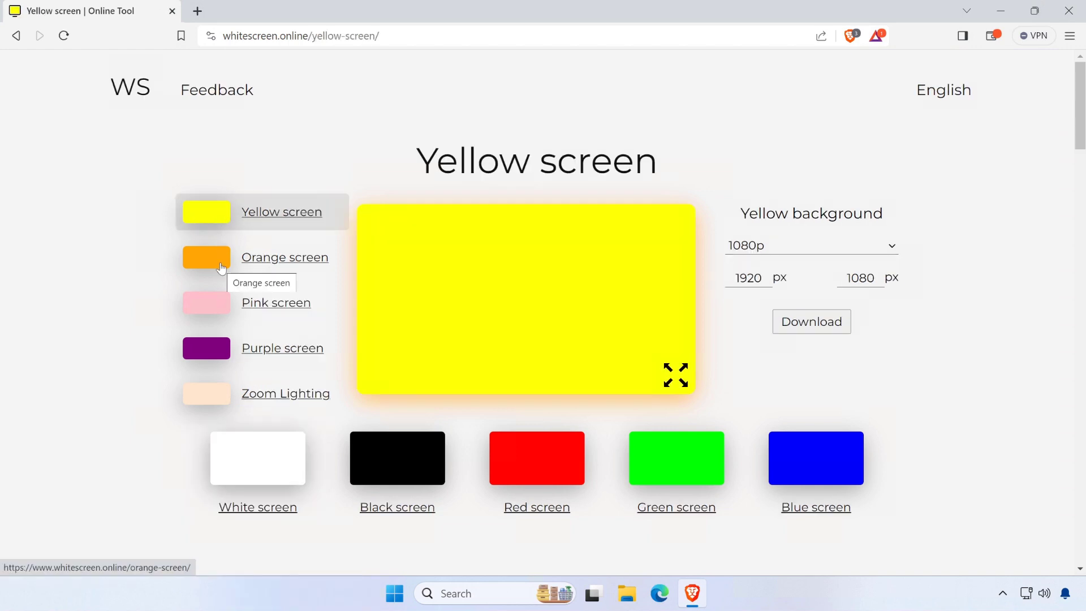
# Preview the pink, black and blue screens, then go to the green screen page
pyautogui.click(276, 303)
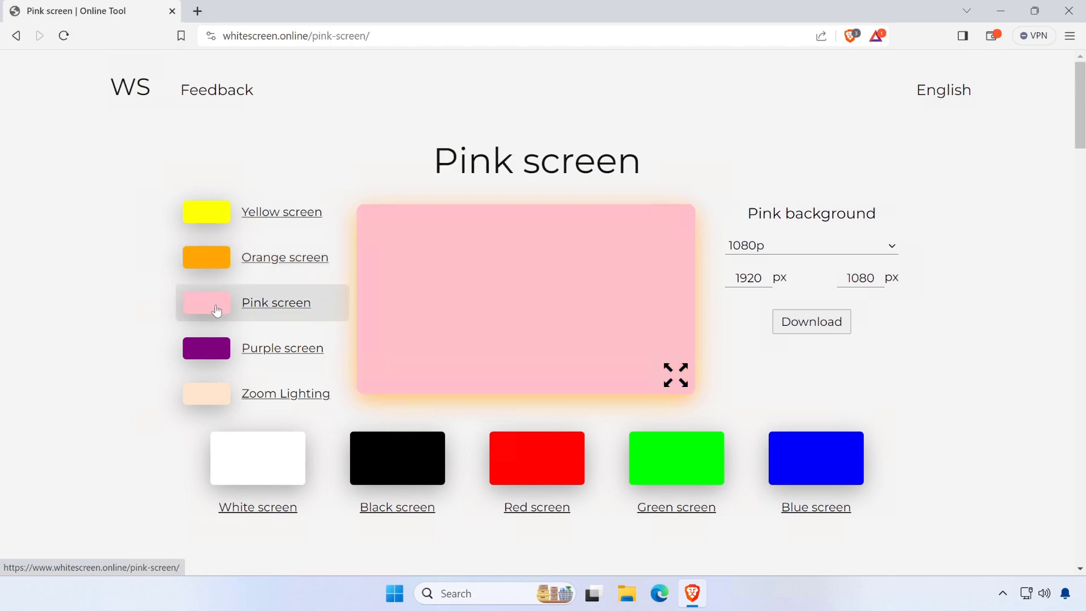
pyautogui.click(282, 348)
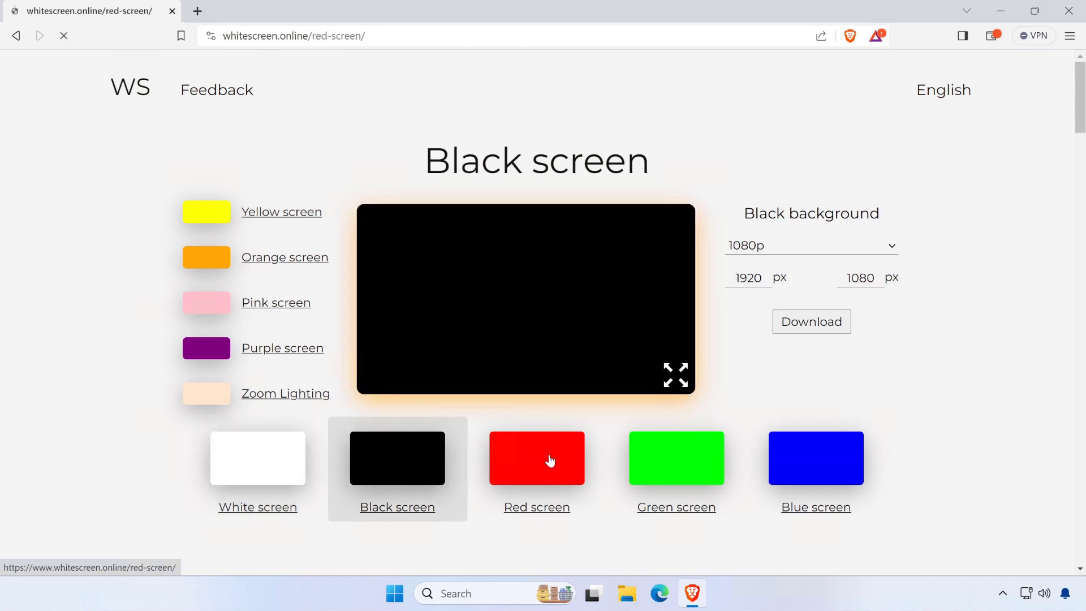
pyautogui.click(816, 458)
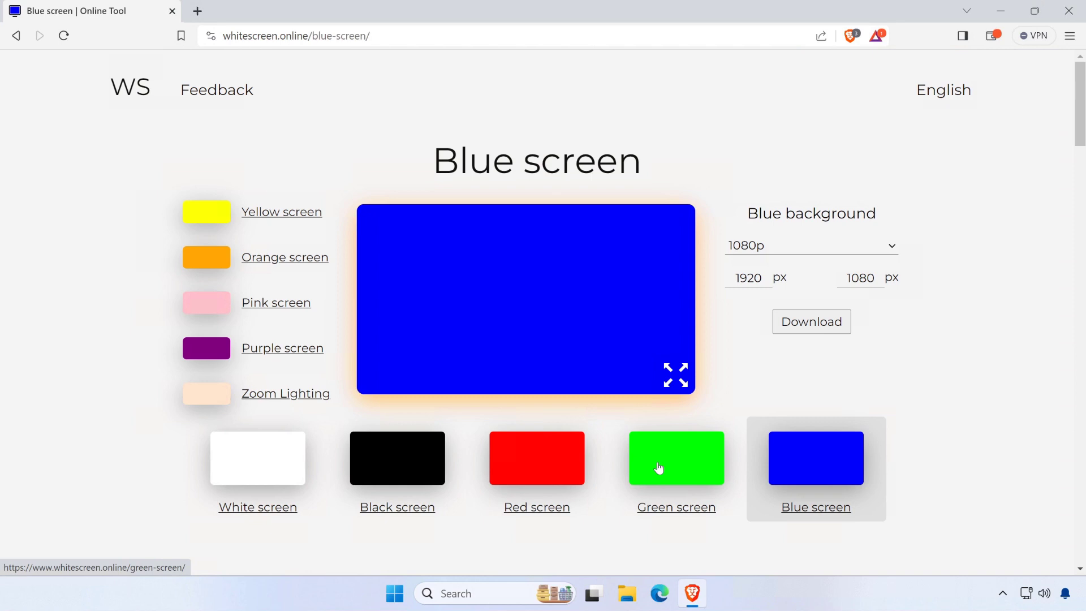
pyautogui.click(660, 468)
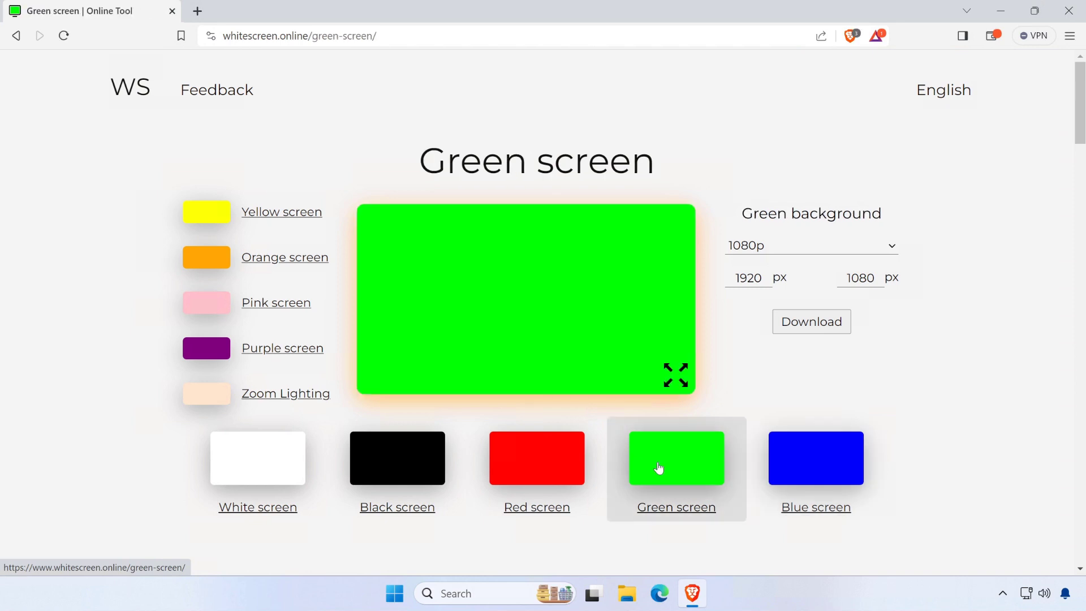
pyautogui.moveTo(922, 237)
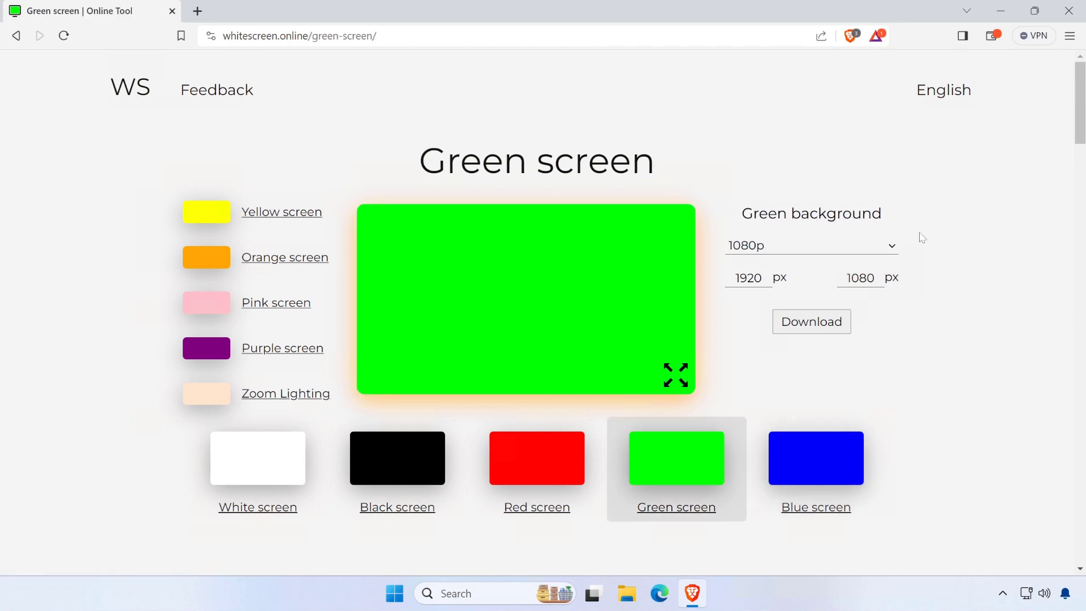
# Choose the 4320p 8K preset and set the dimensions to 3840 × 2160 px
pyautogui.click(811, 246)
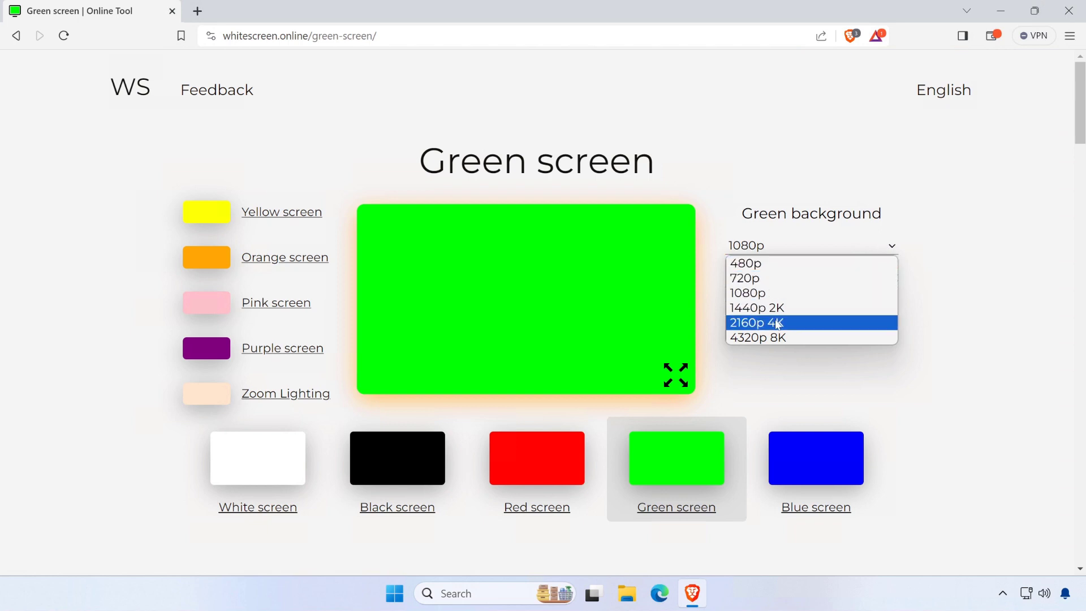
pyautogui.moveTo(755, 264)
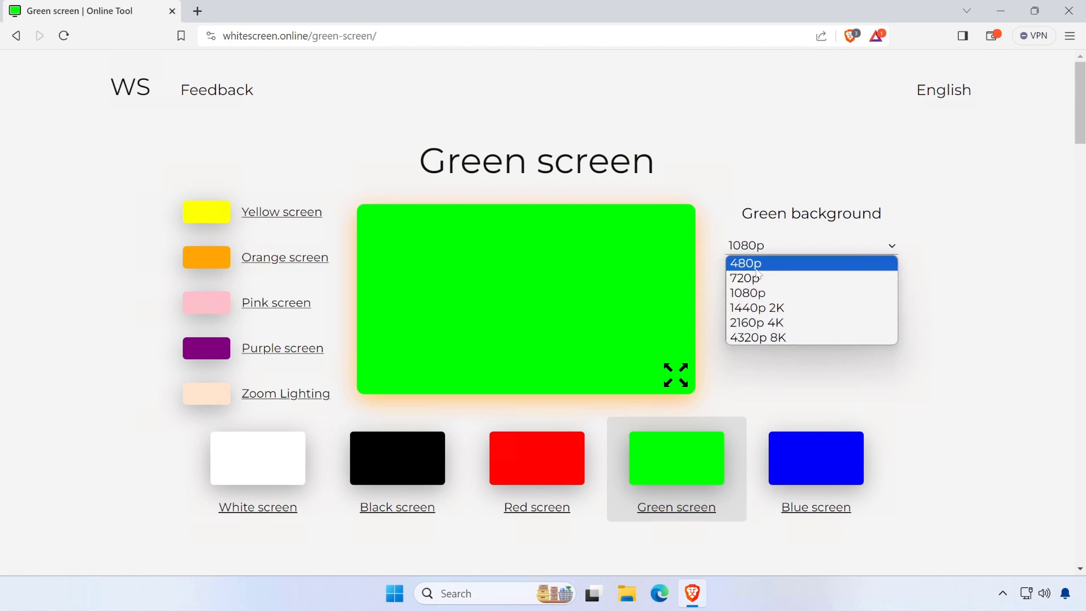
pyautogui.moveTo(752, 343)
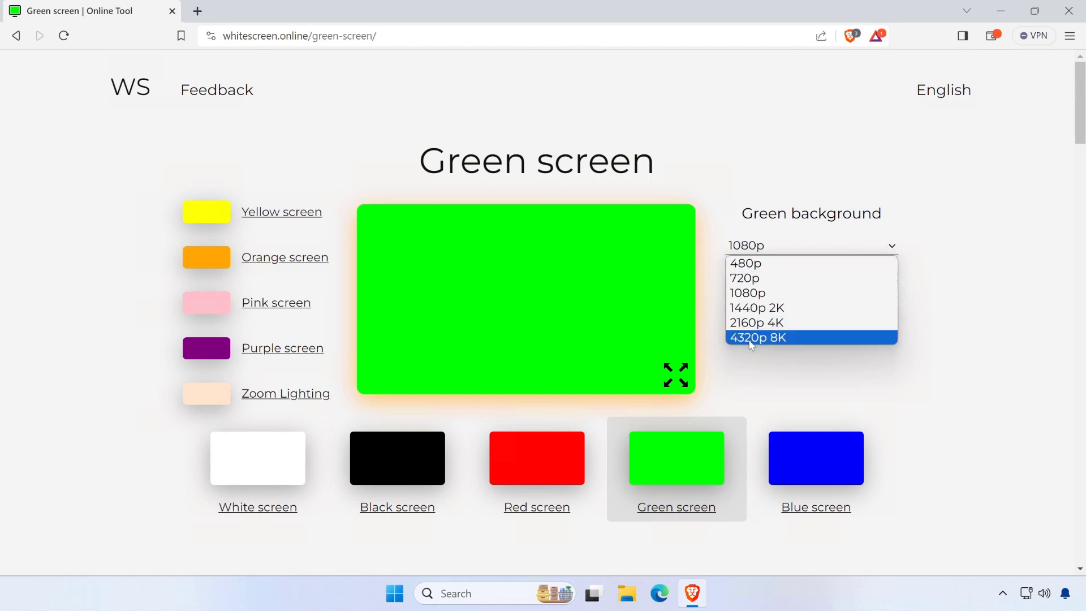
pyautogui.click(758, 337)
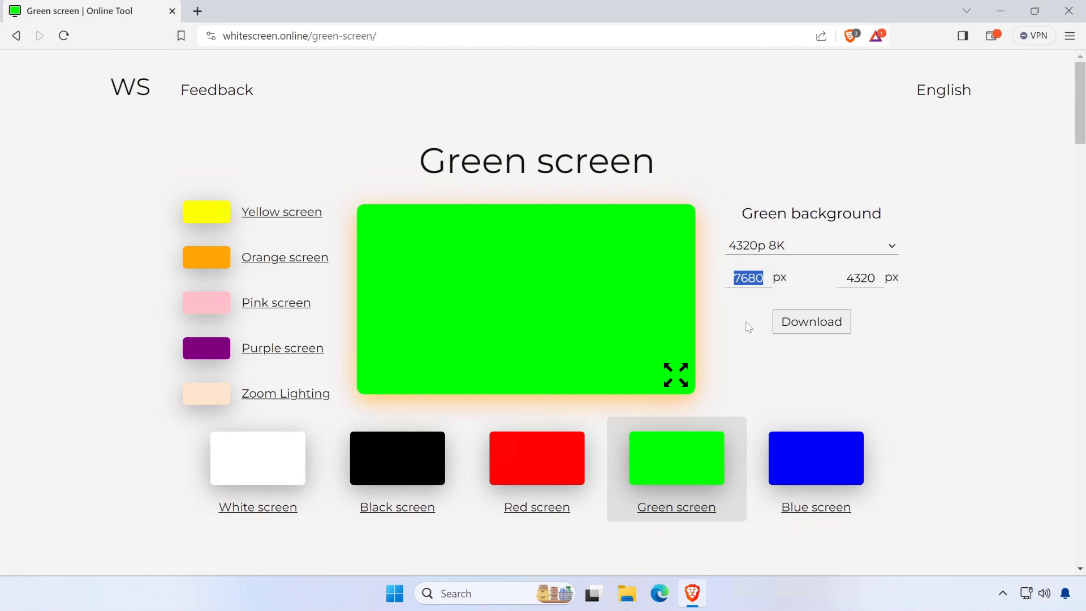
pyautogui.write('384')
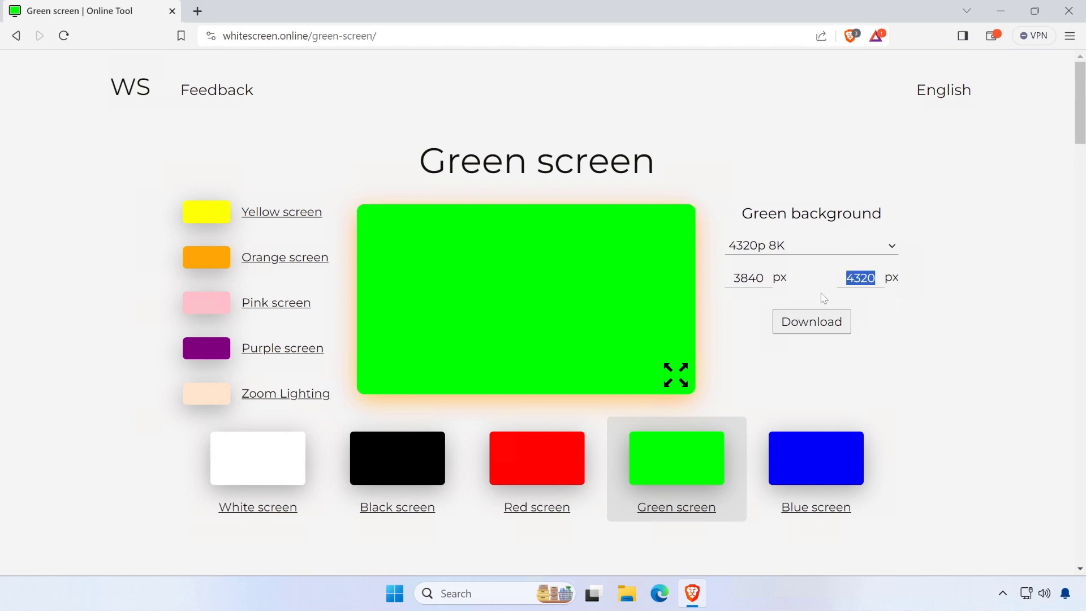
pyautogui.write('21')
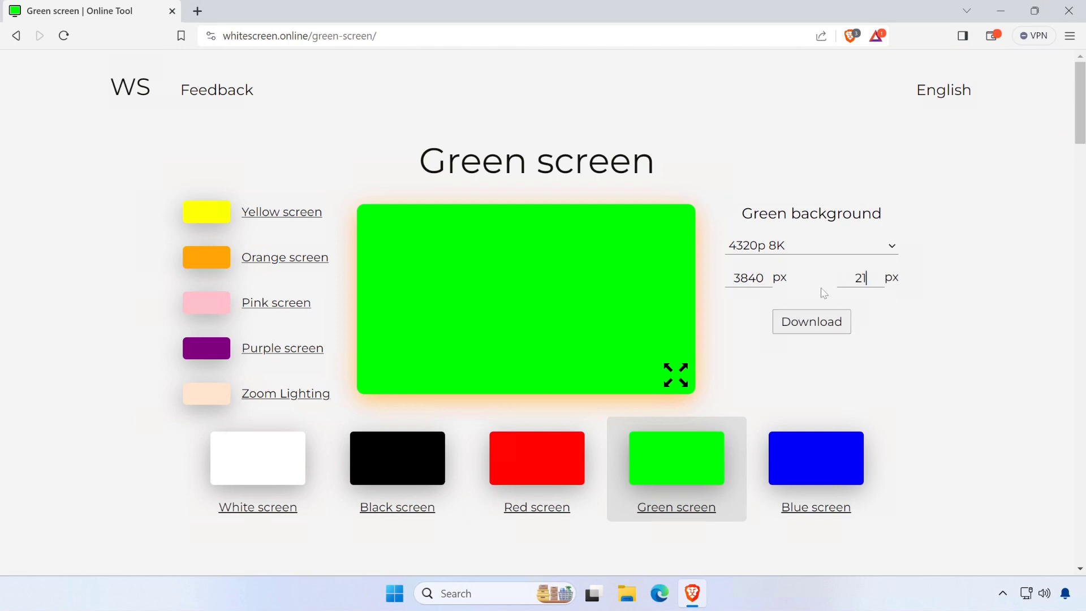
pyautogui.write('160')
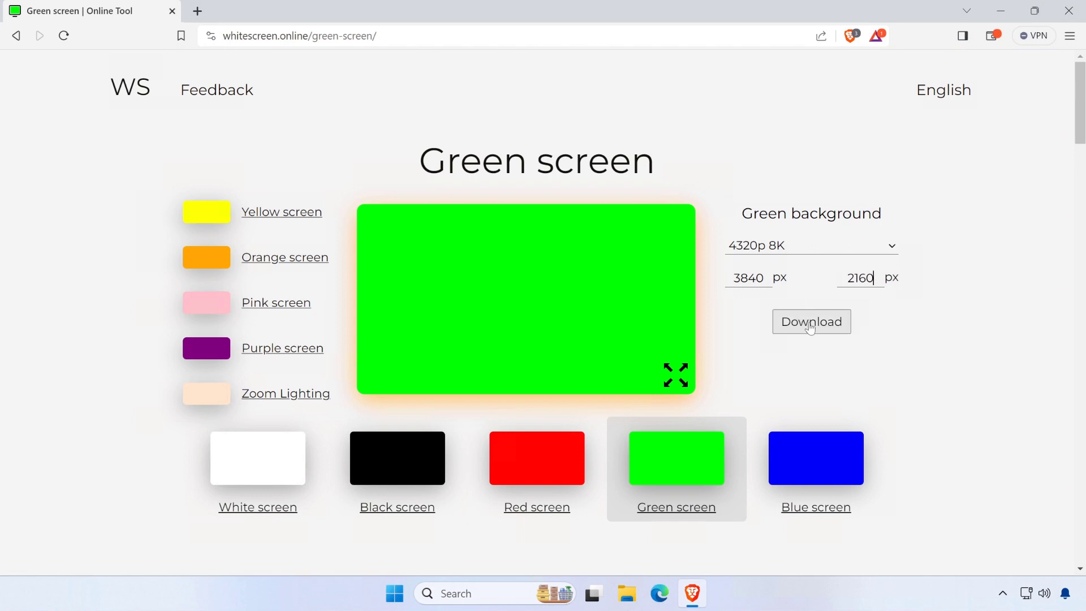
# Save green_background_3840x2160.png to Downloads and go to the Zoom lighting page
pyautogui.click(811, 322)
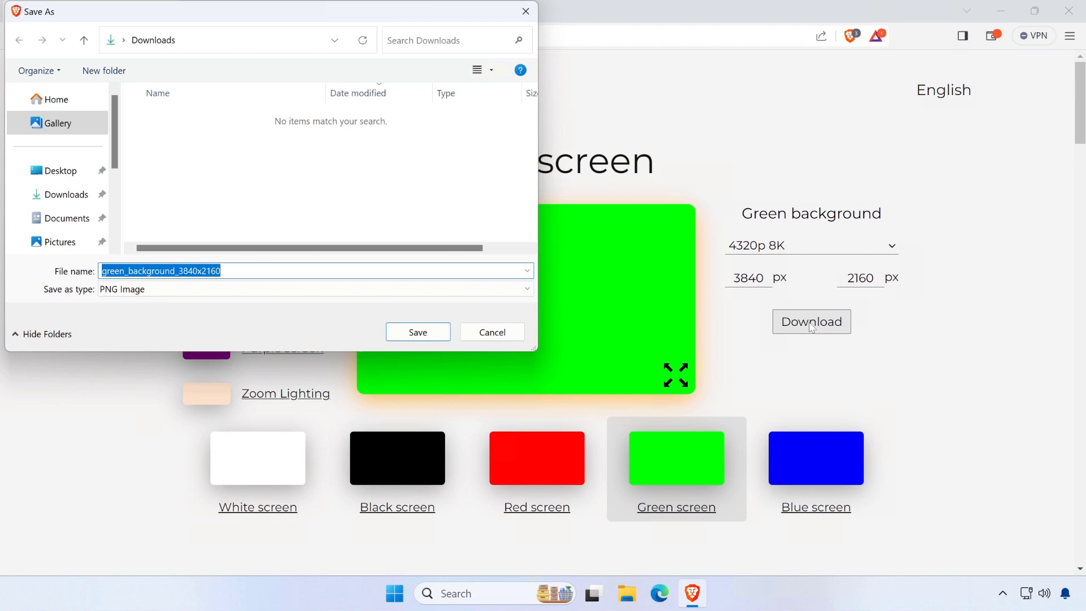
pyautogui.moveTo(439, 326)
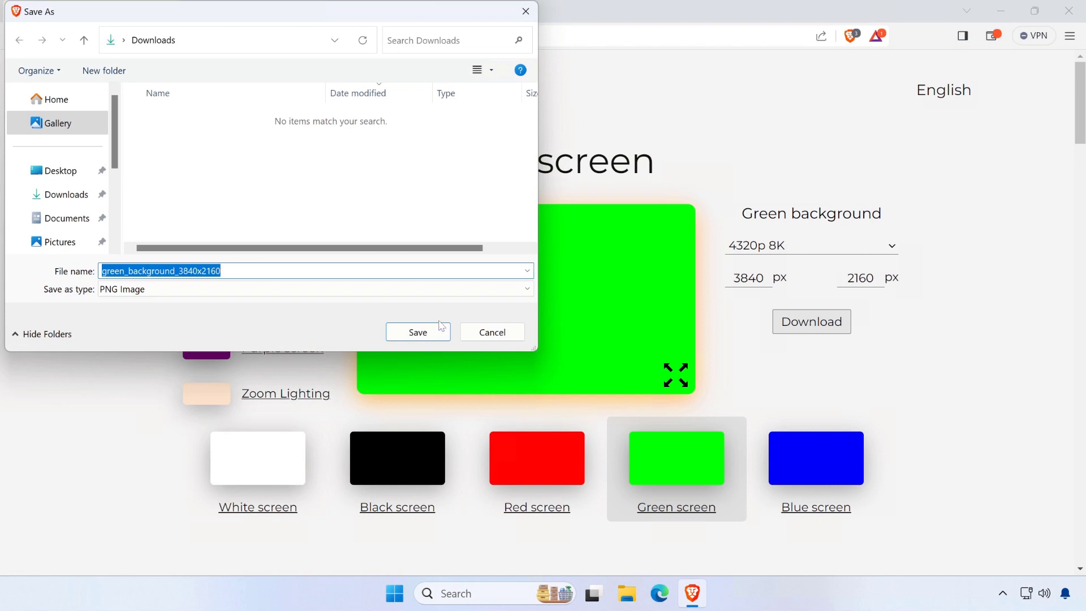
pyautogui.click(418, 332)
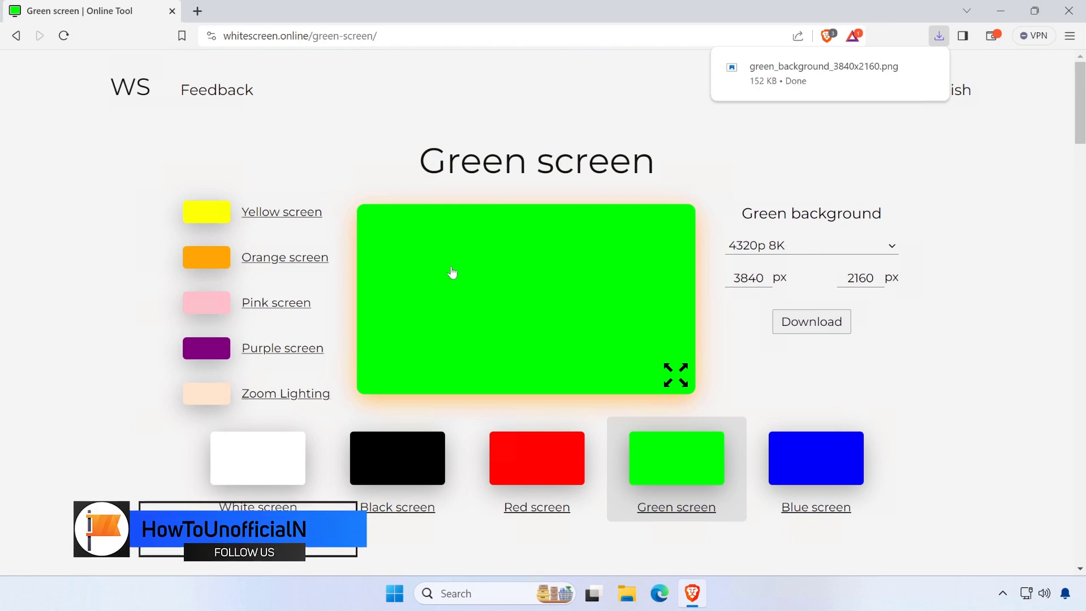
pyautogui.moveTo(211, 403)
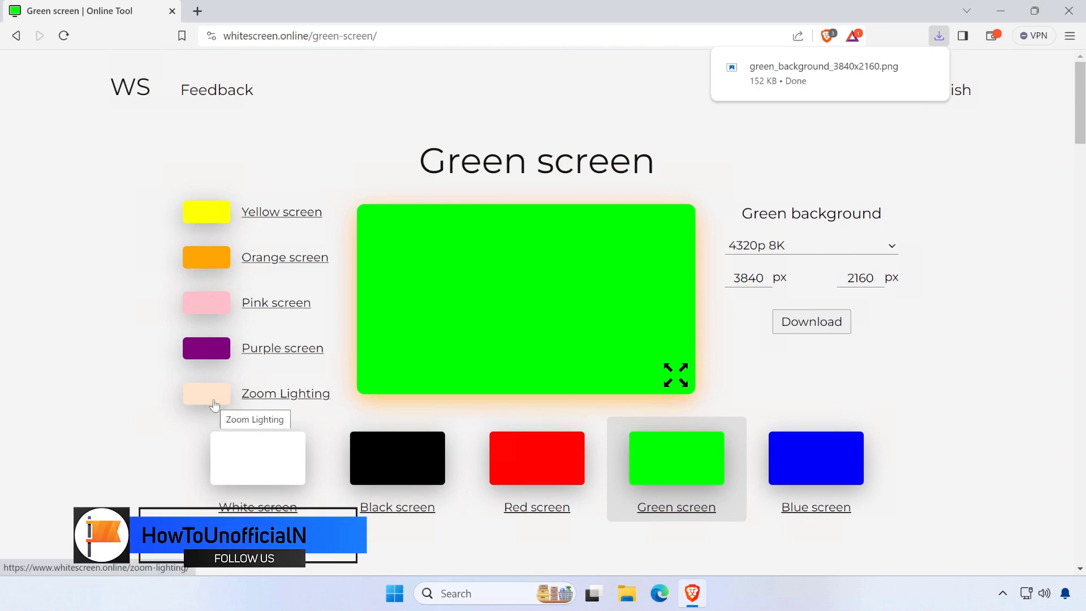
pyautogui.click(286, 393)
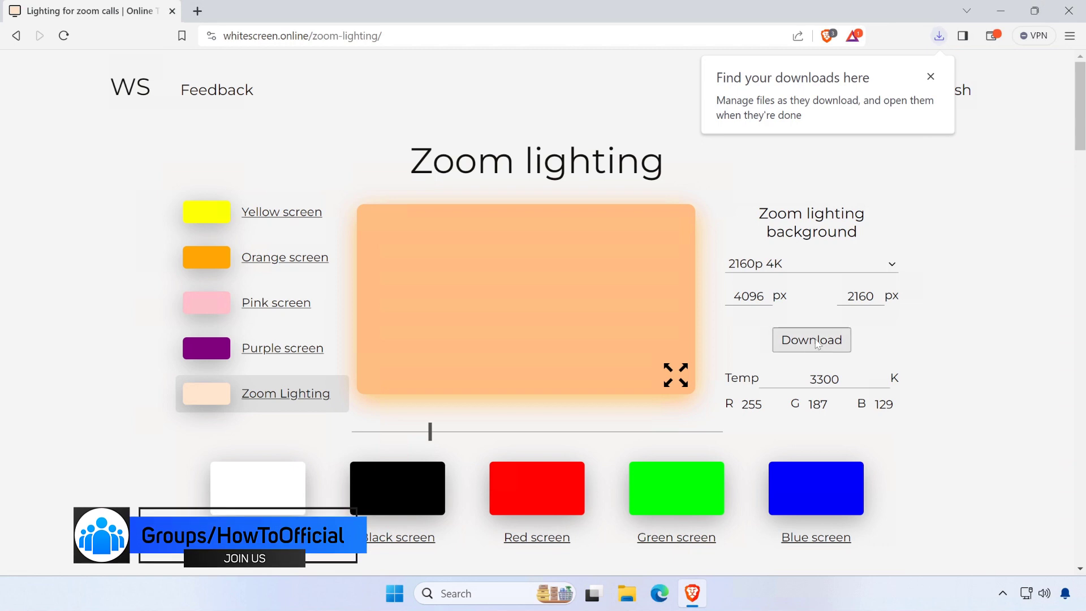
# Download zoom-lighting_background_4096x2160.png and save it to Downloads
pyautogui.click(812, 340)
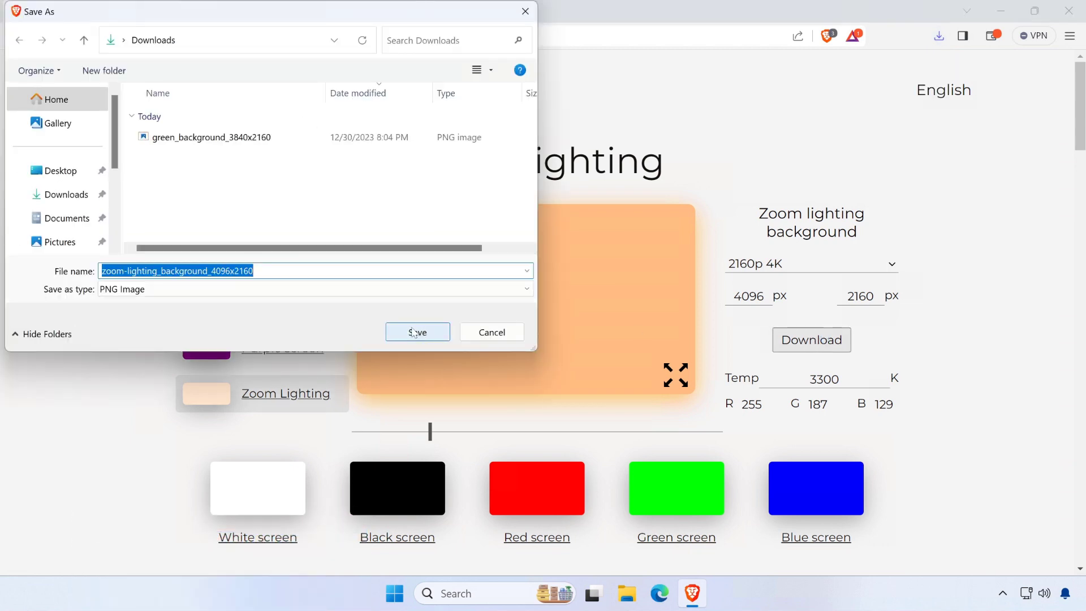
pyautogui.click(418, 332)
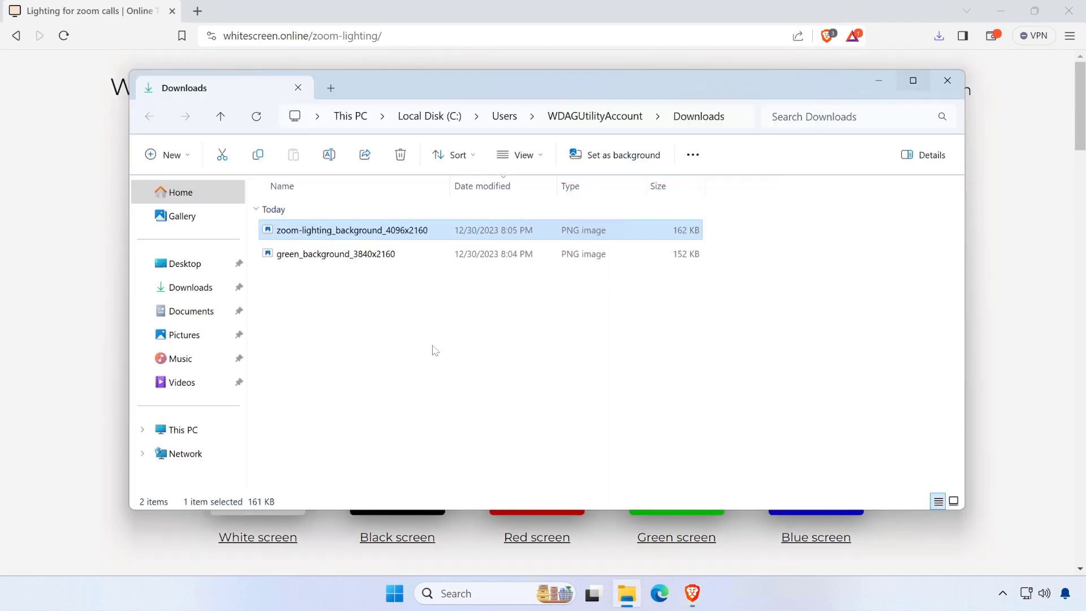
# Switch the Downloads folder view to Large icons
pyautogui.rightClick(434, 349)
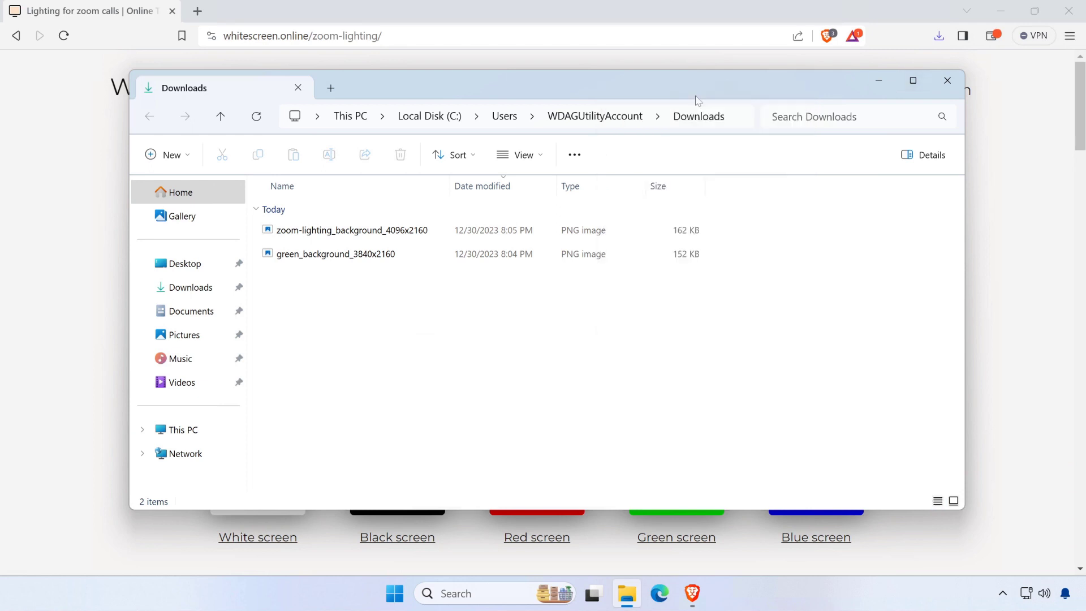
pyautogui.click(519, 154)
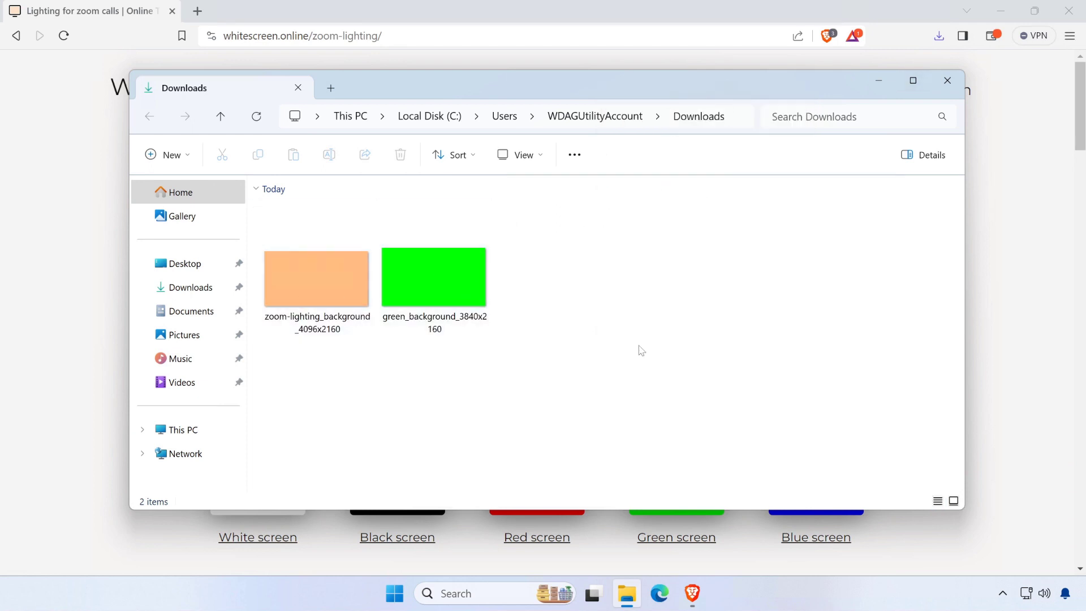
pyautogui.moveTo(647, 360)
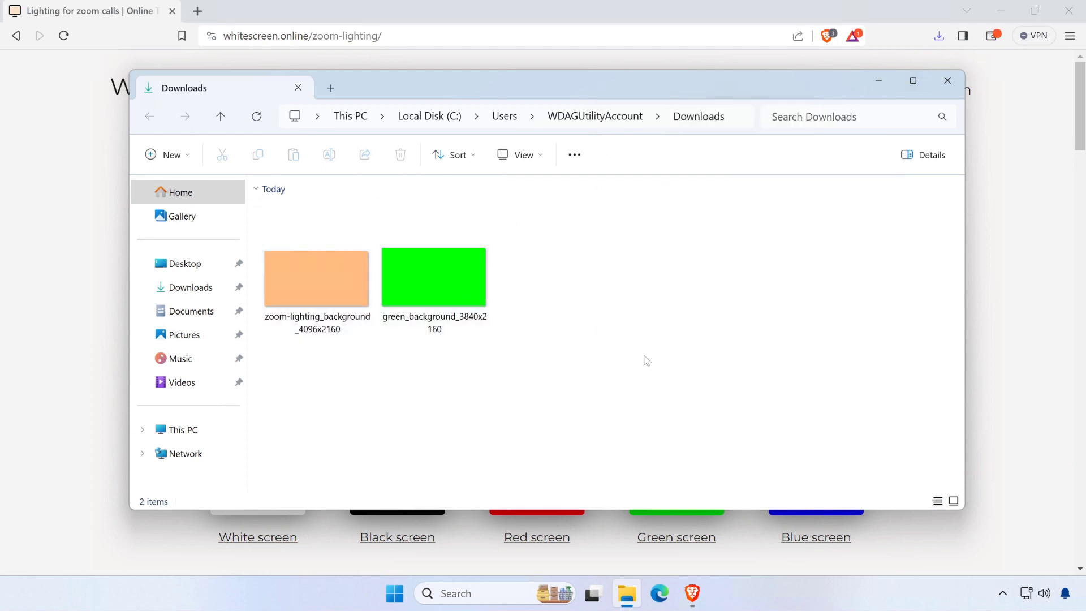